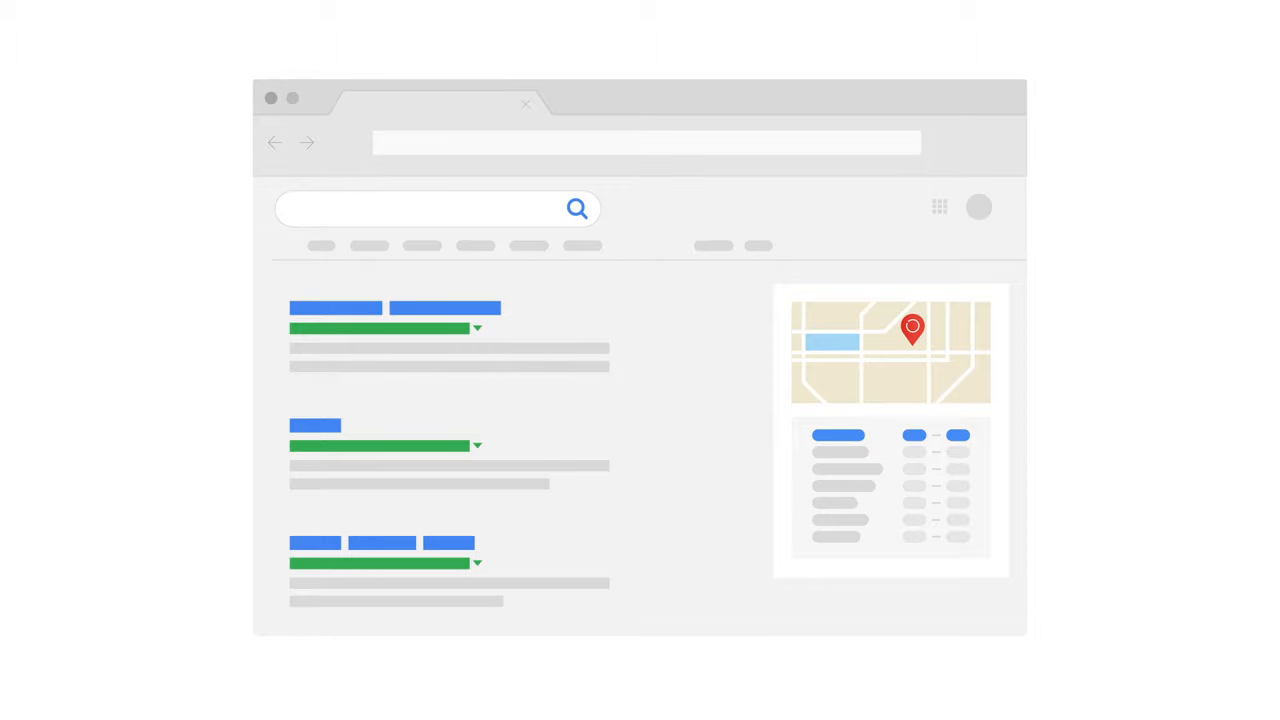
mouse_move(1010, 660)
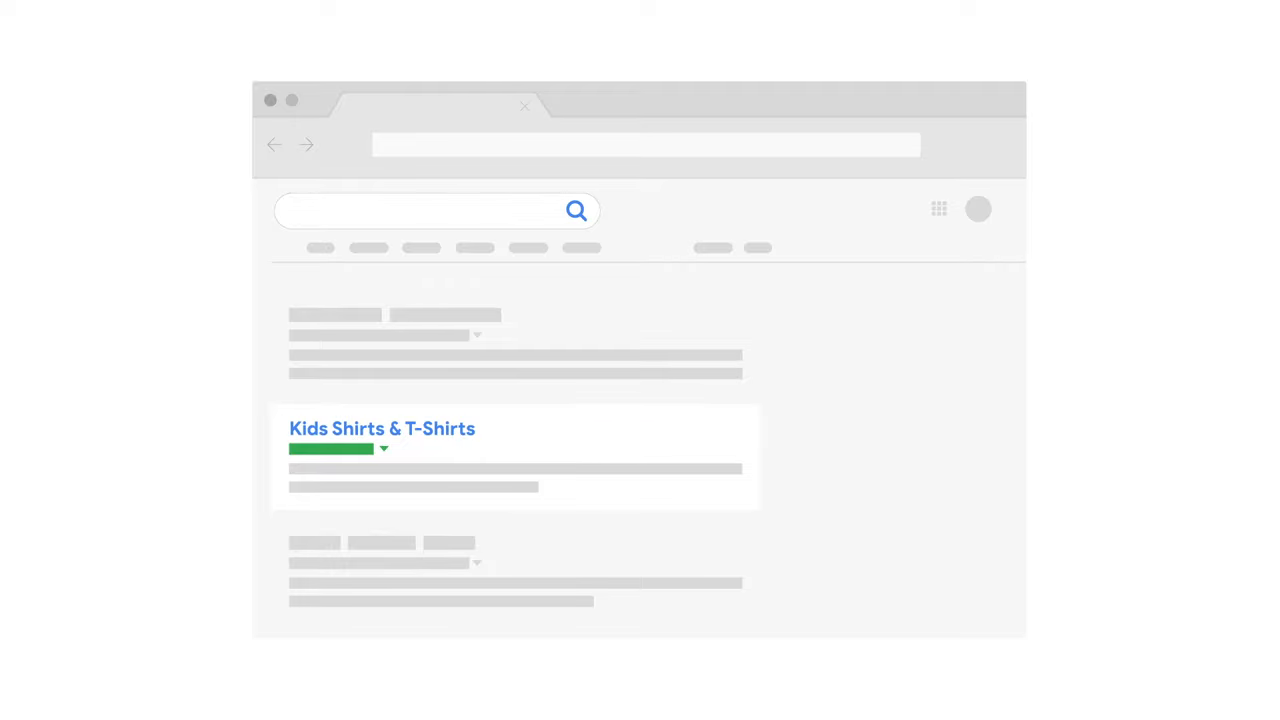
type("Shirts Shirt")
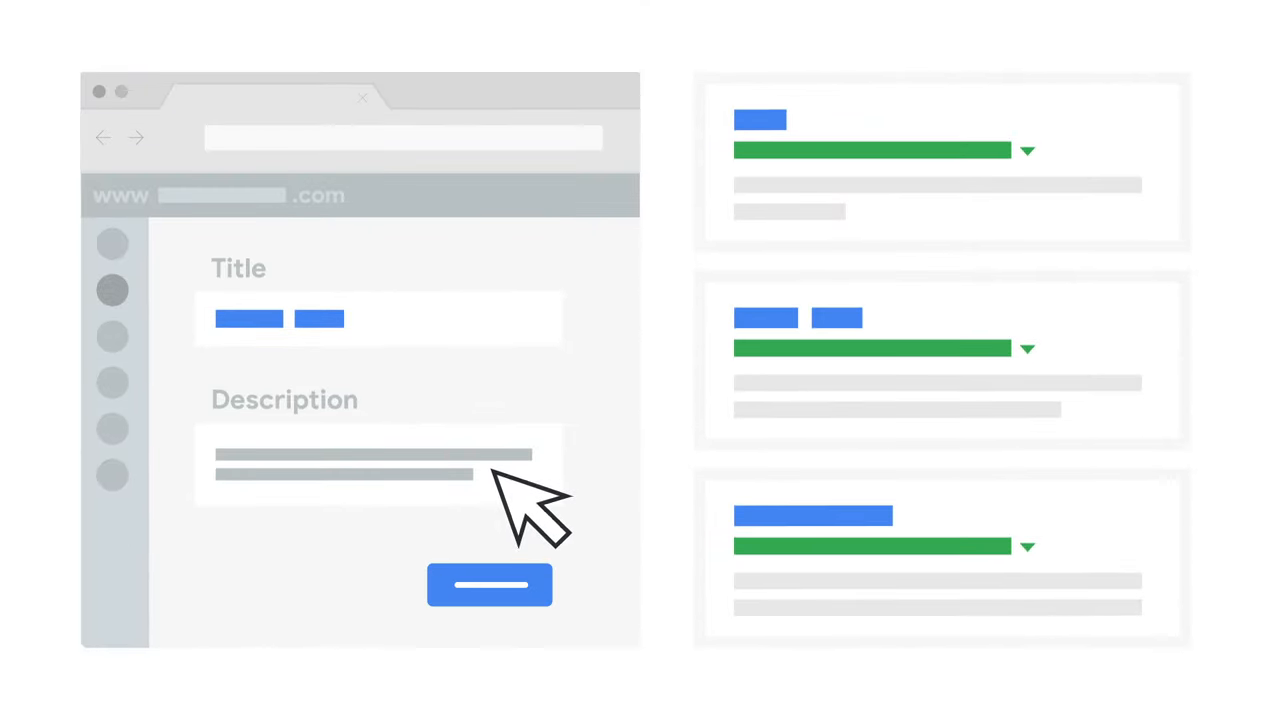
left_click(490, 588)
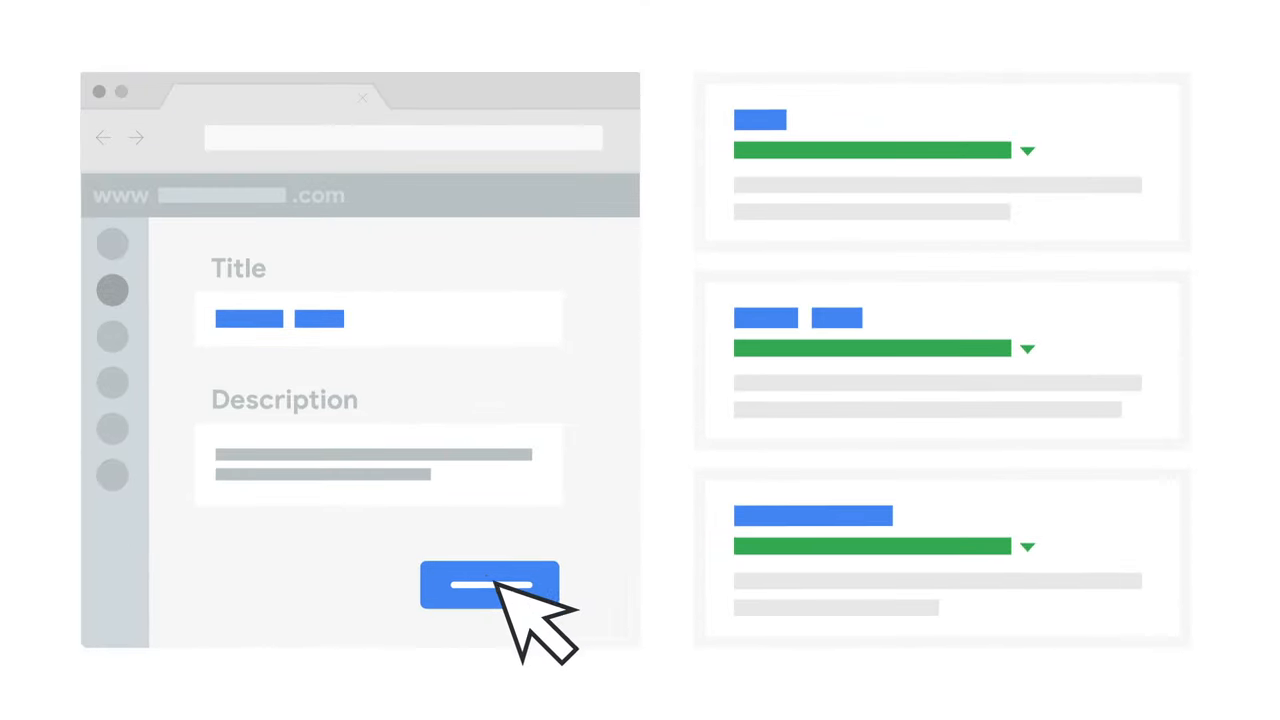